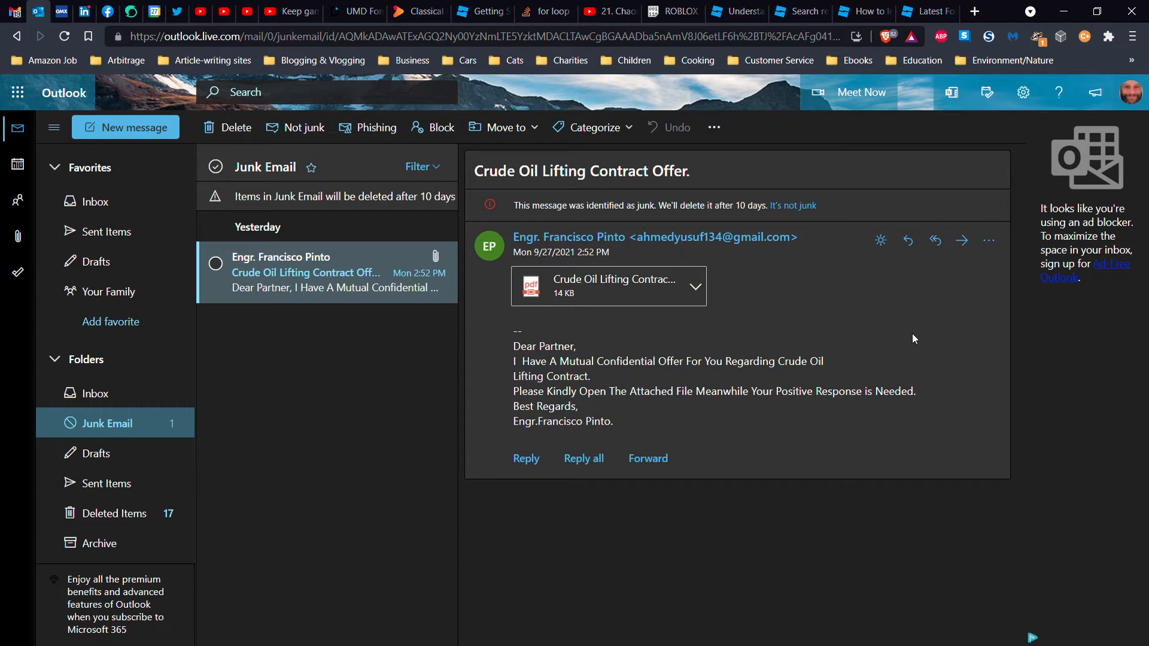
pyautogui.moveTo(834, 359)
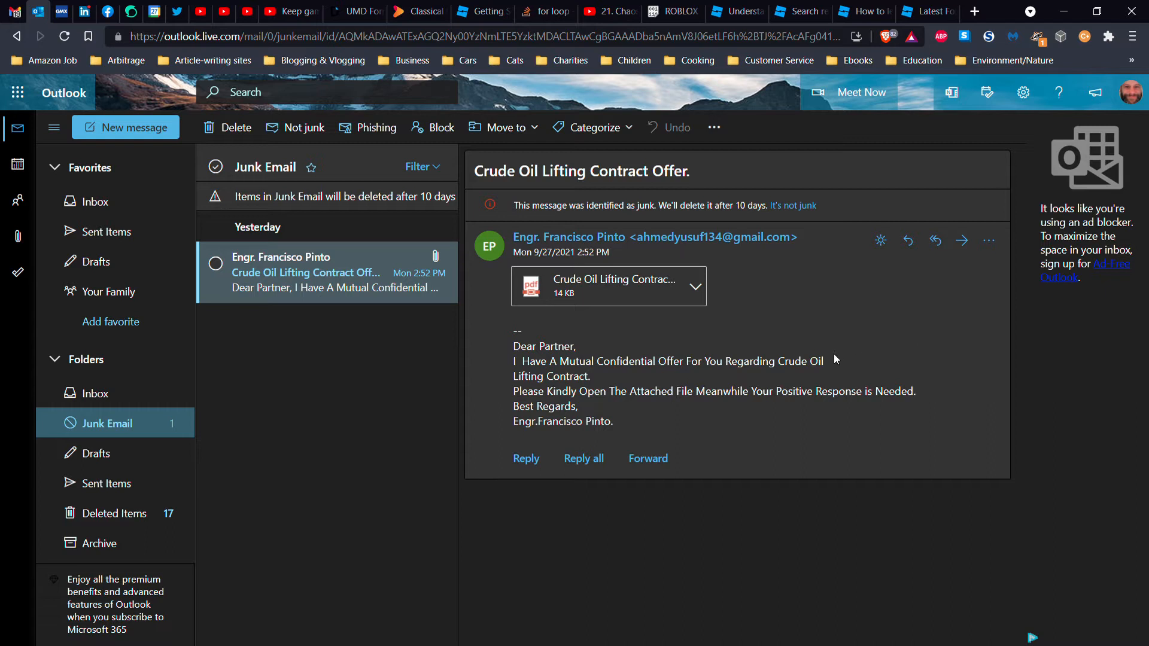
pyautogui.moveTo(623, 244)
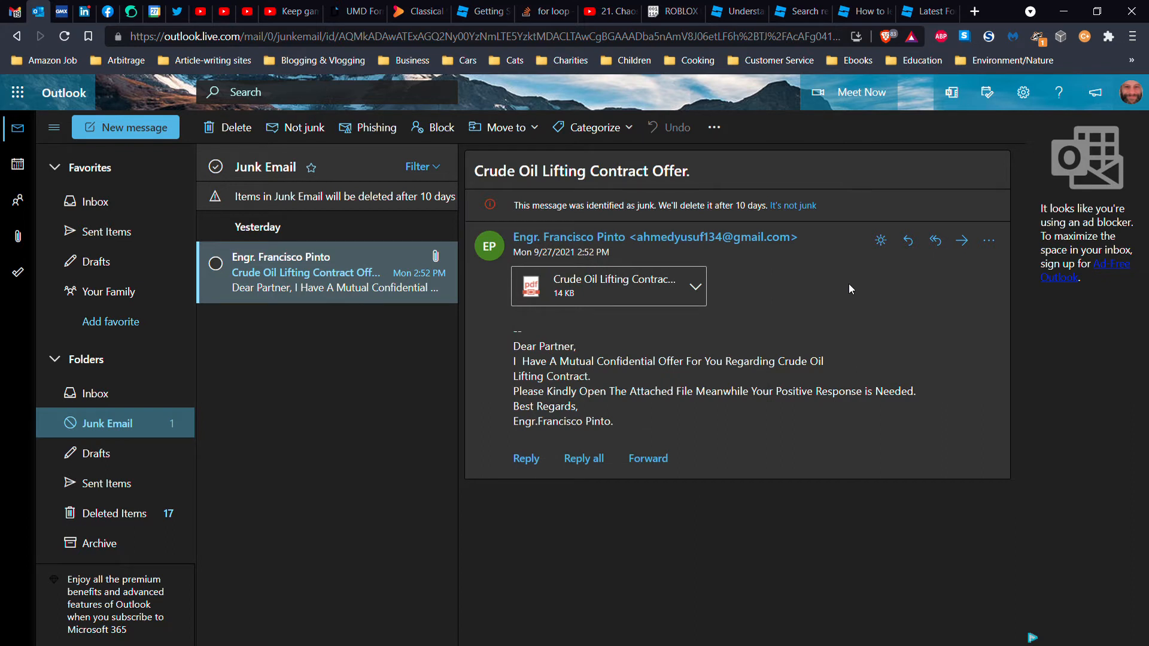
pyautogui.moveTo(581, 249)
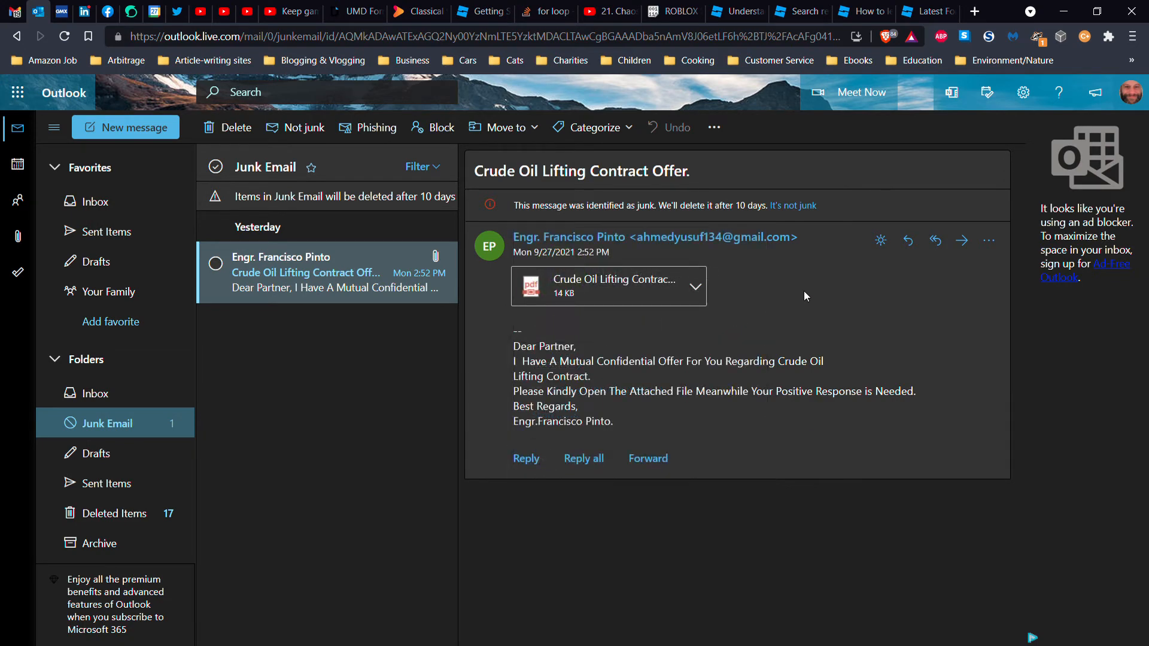
pyautogui.moveTo(679, 244)
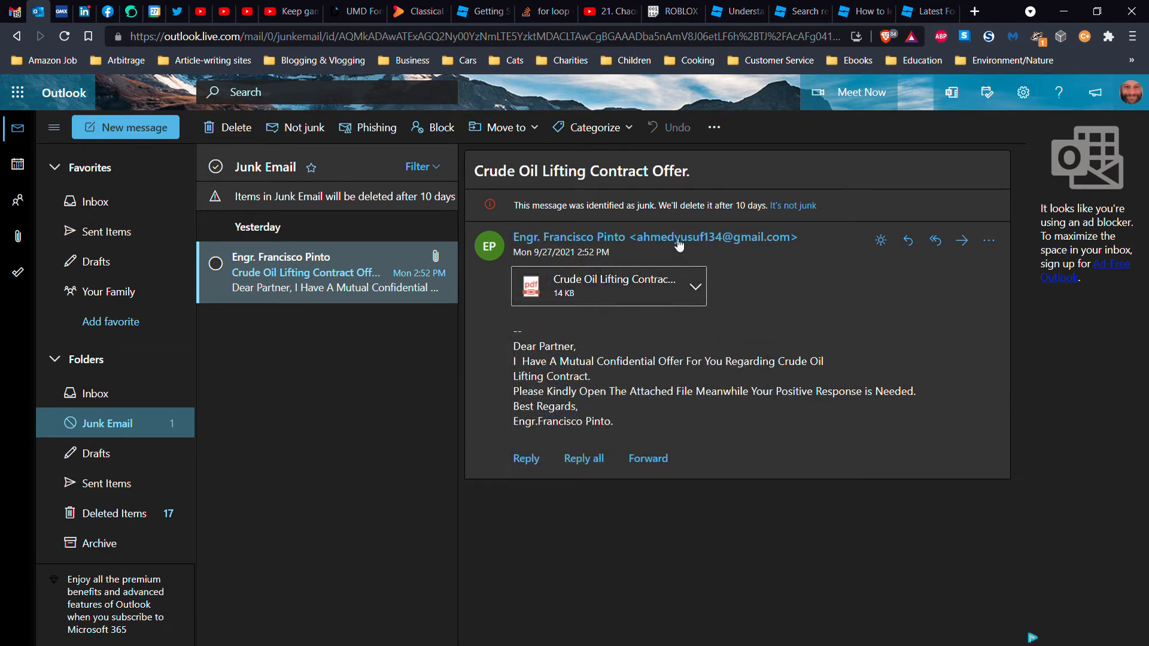
pyautogui.moveTo(825, 319)
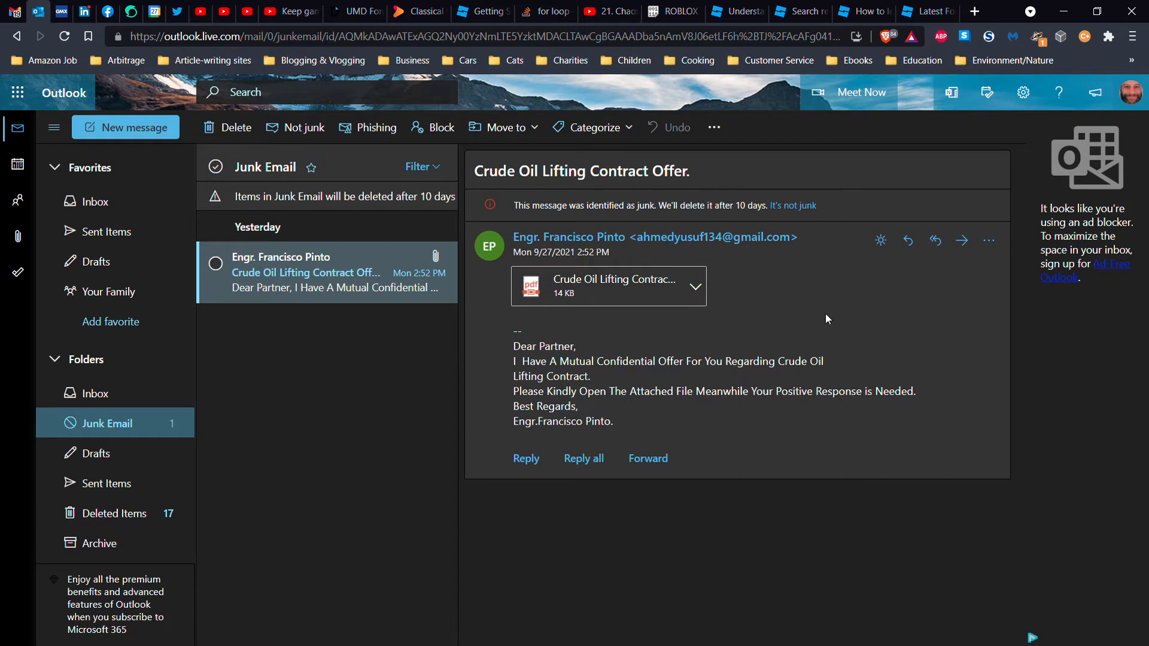
pyautogui.moveTo(841, 321)
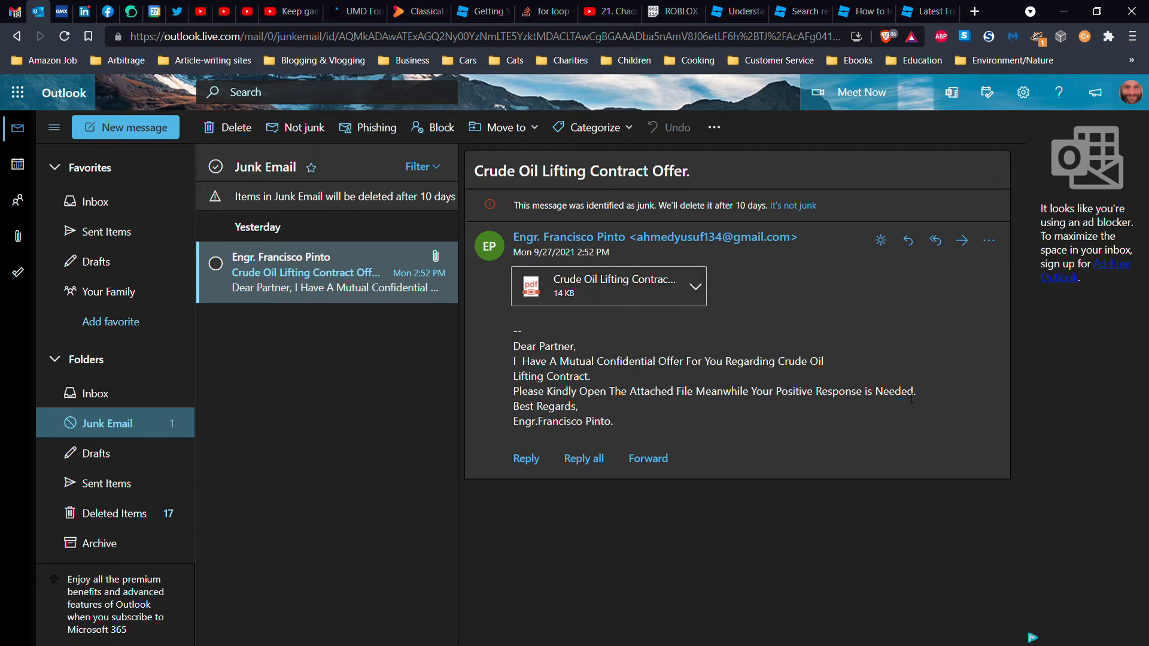
pyautogui.moveTo(715, 415)
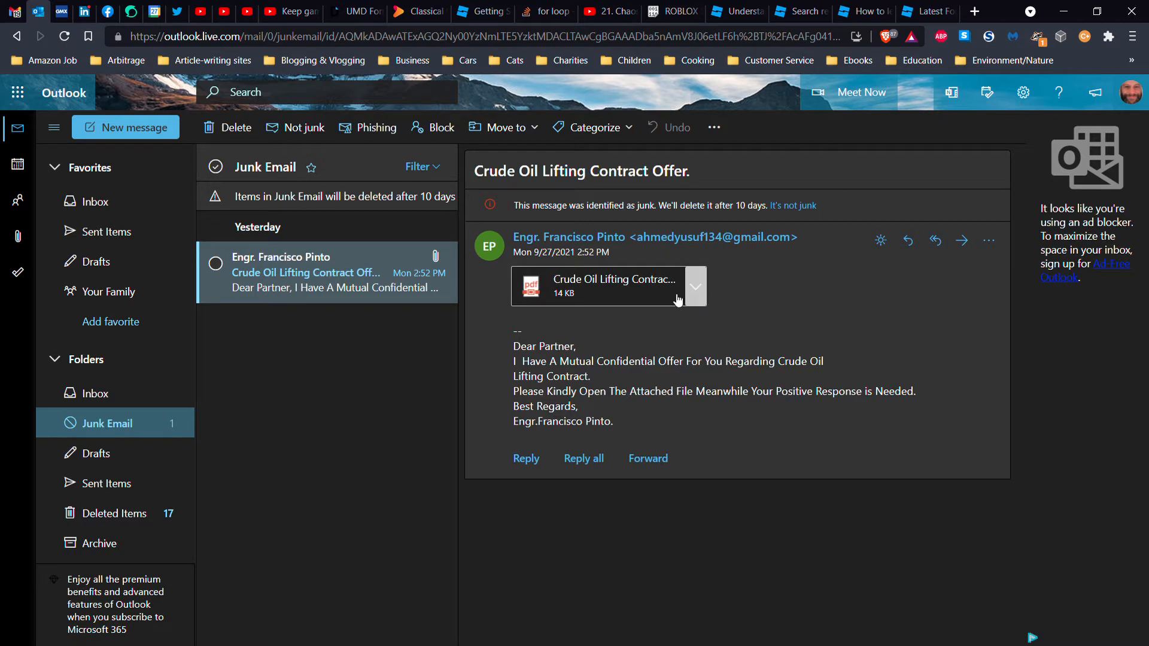
pyautogui.moveTo(603, 289)
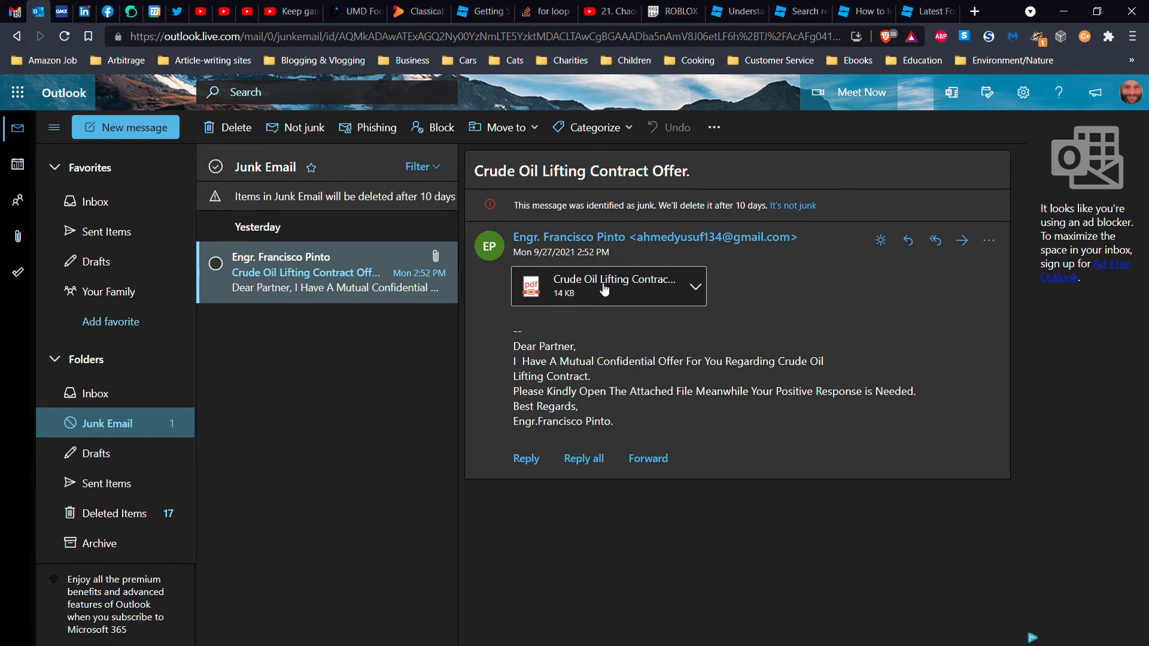
# Step: Preview the email's PDF attachment, which fails to render, then open a new browser tab
pyautogui.click(694, 286)
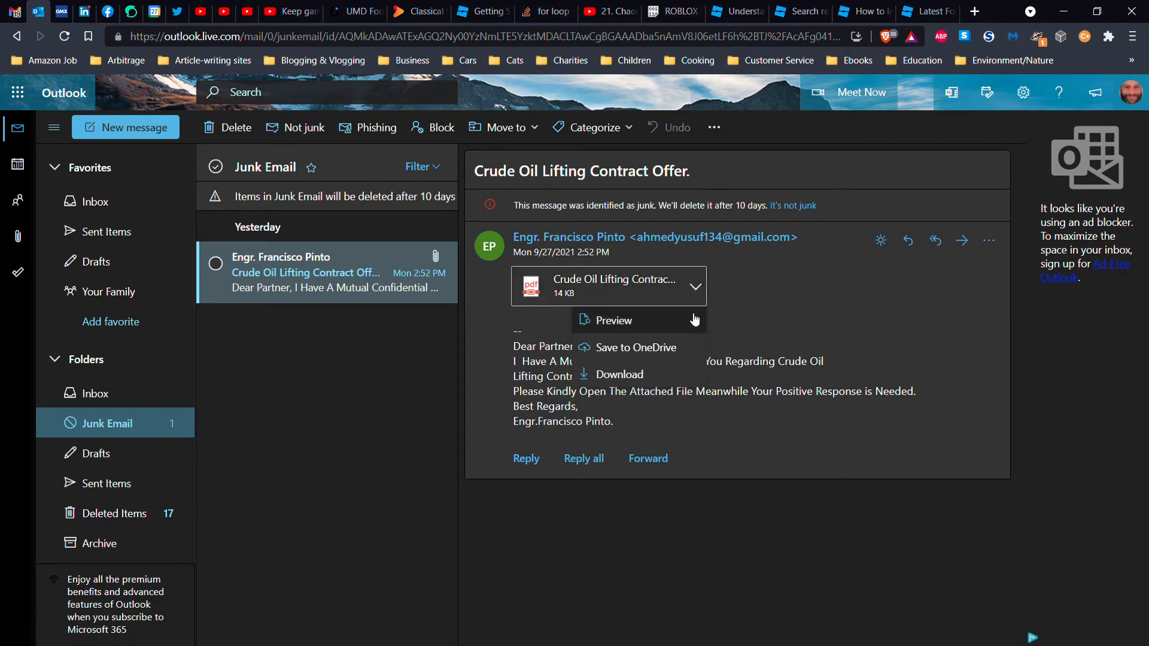
pyautogui.moveTo(687, 323)
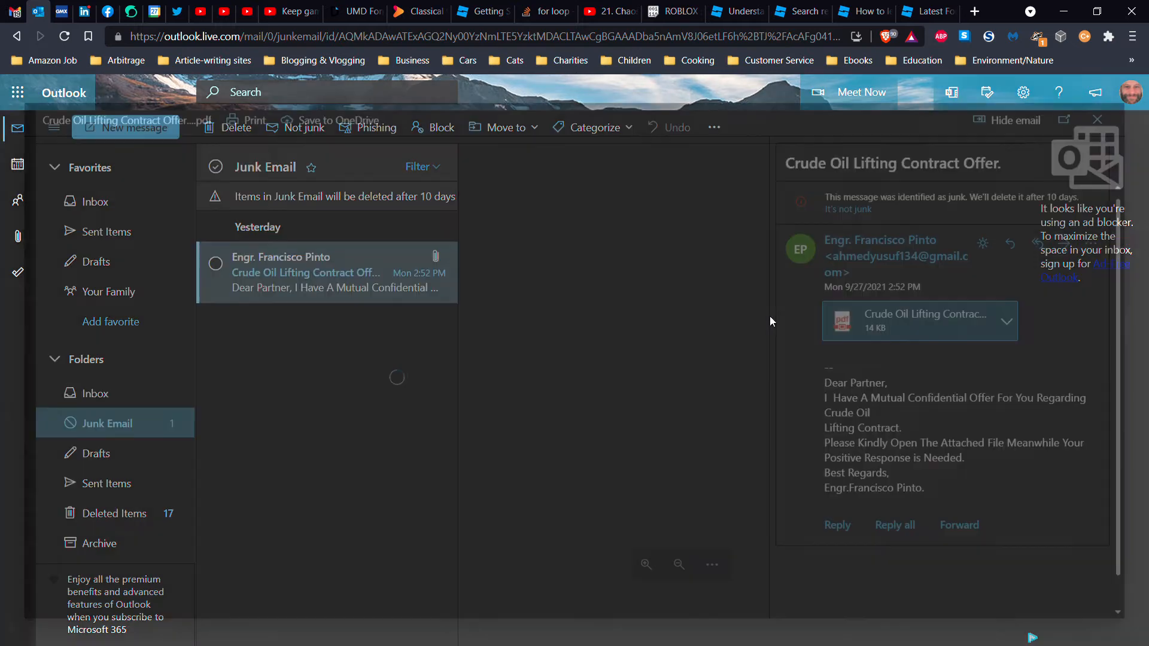
pyautogui.click(919, 321)
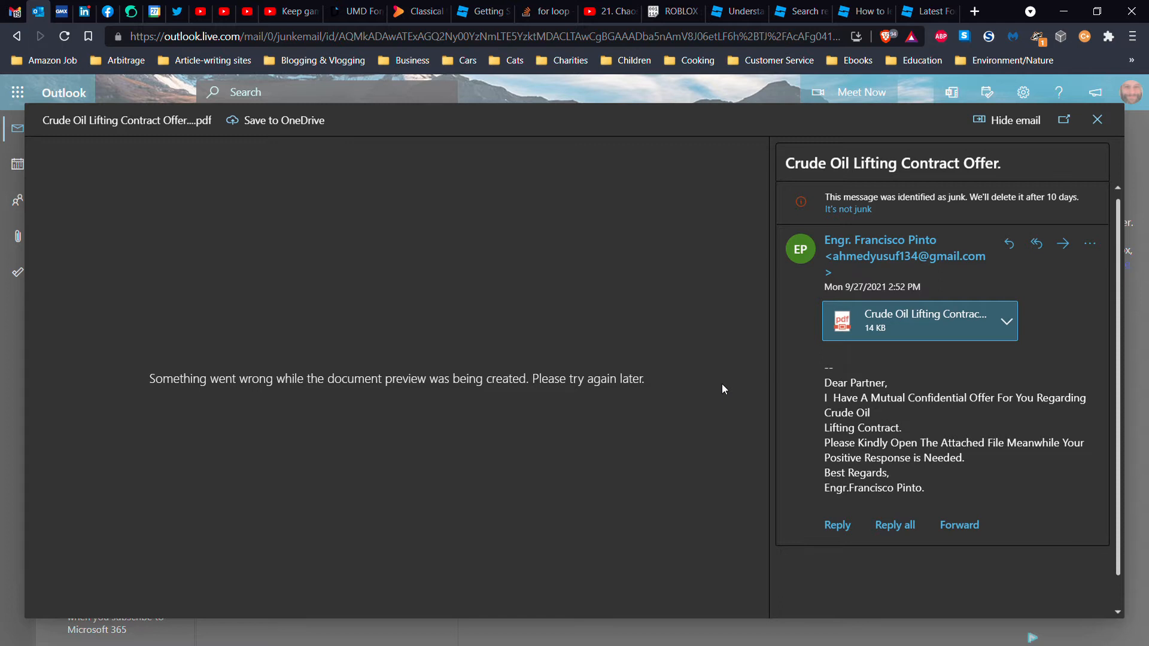
pyautogui.moveTo(1029, 309)
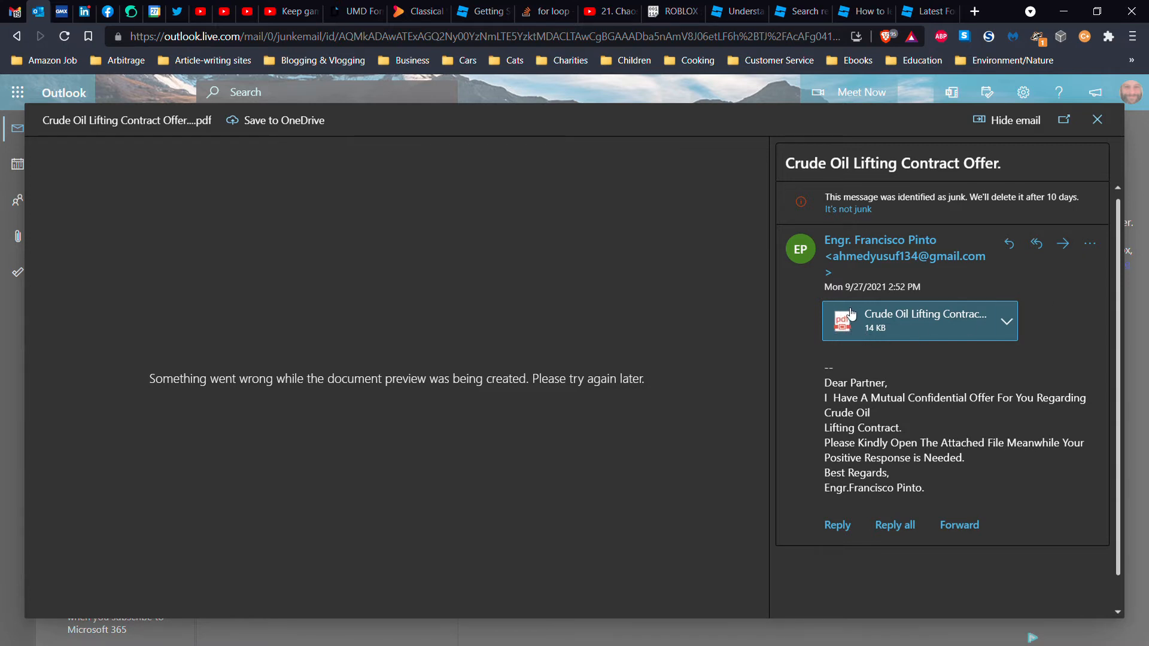
pyautogui.moveTo(828, 311)
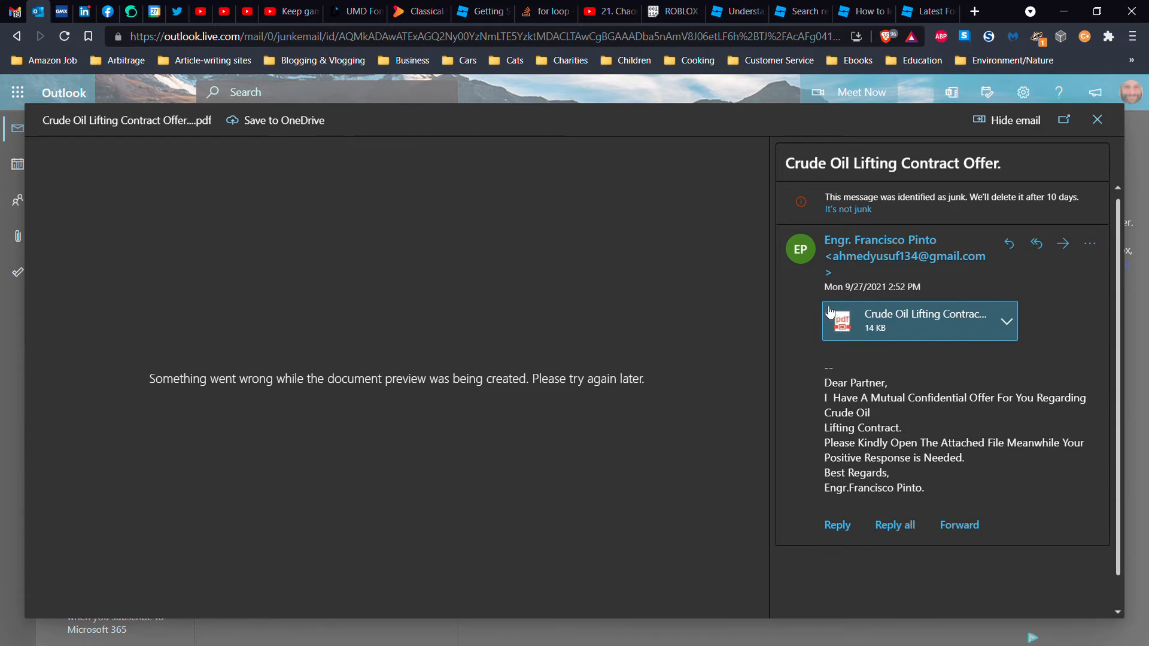
pyautogui.moveTo(844, 341)
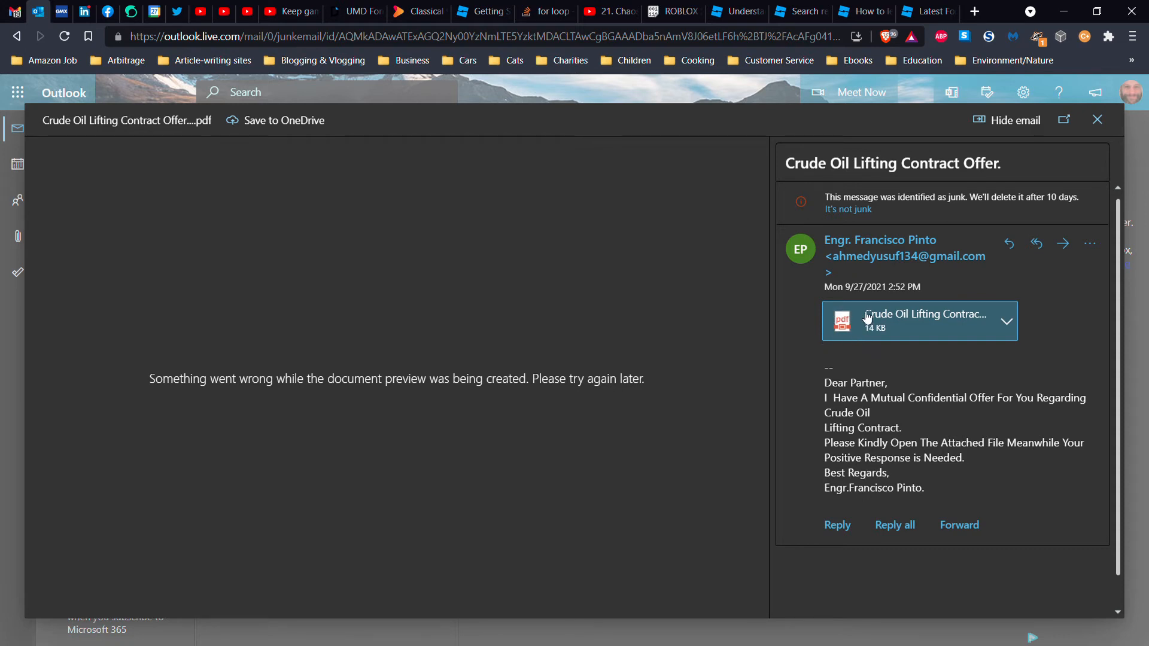
pyautogui.click(972, 11)
pyautogui.write('pd')
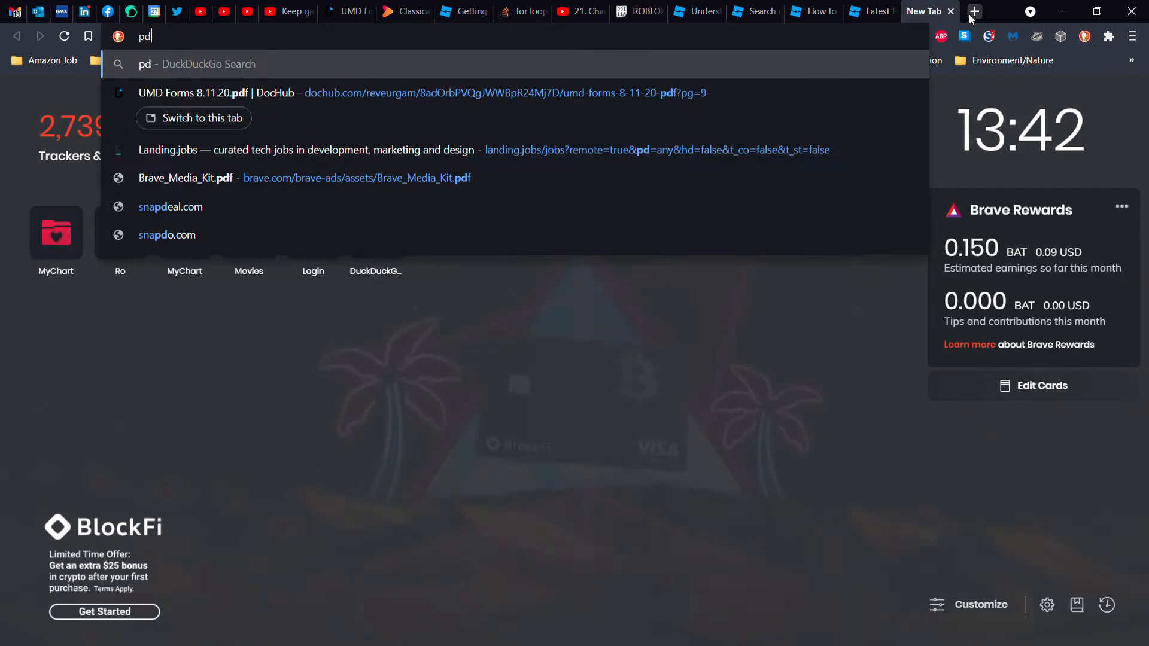
pyautogui.write('f ;')
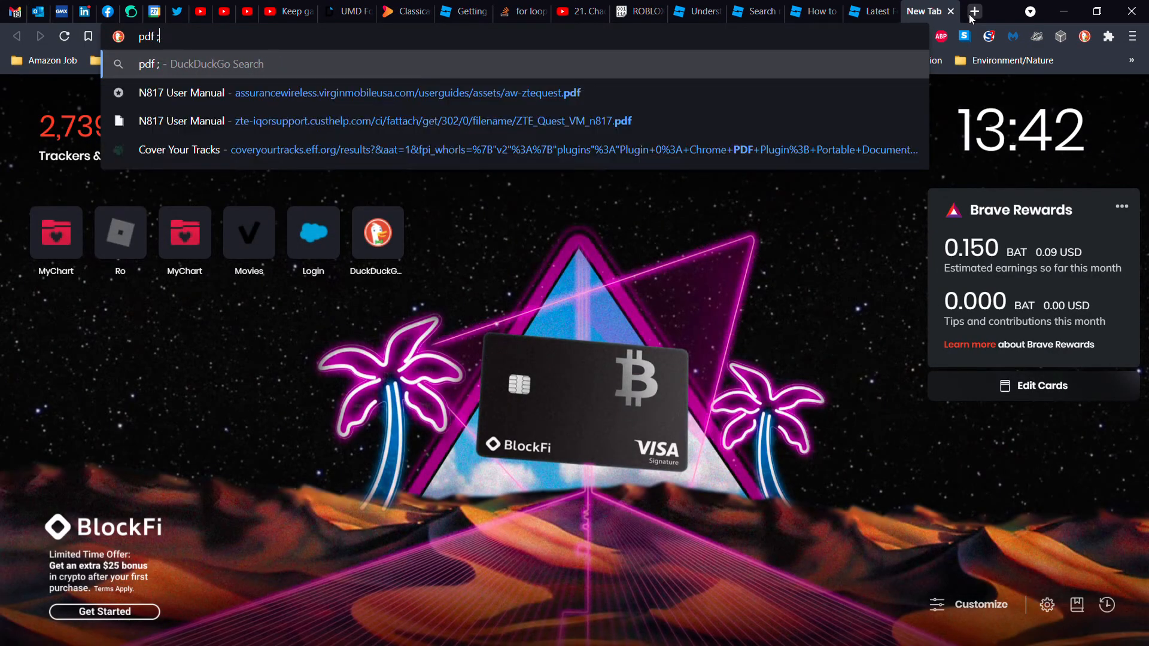
pyautogui.press('Return')
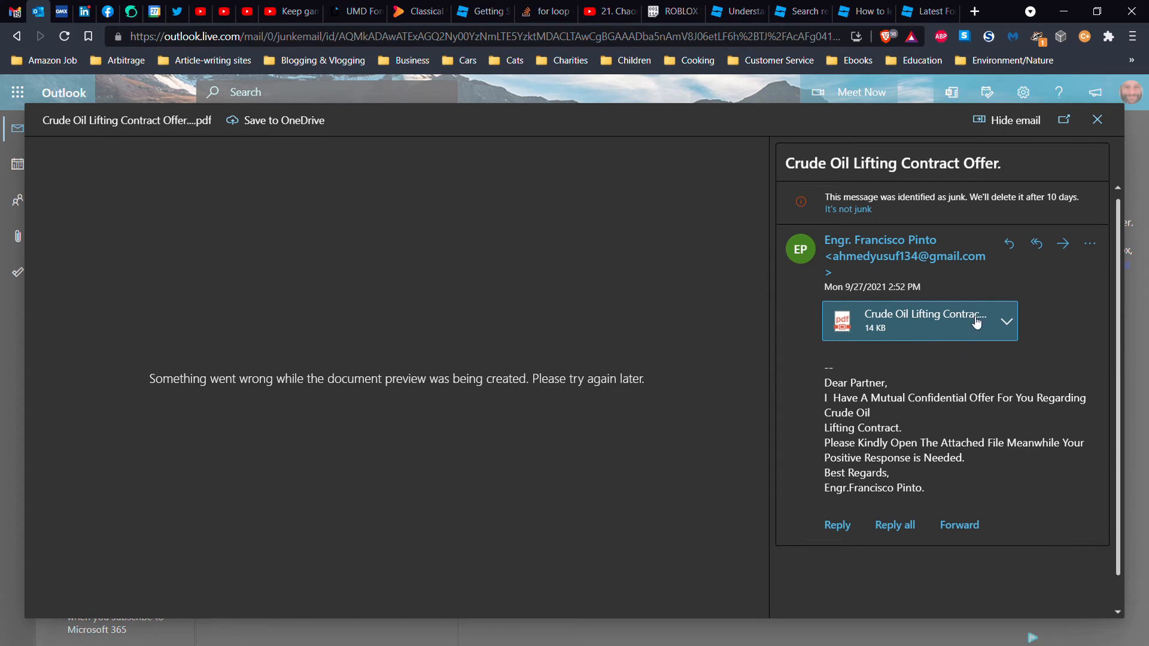
# Step: Close the failed PDF preview to return to the junk email
pyautogui.click(1005, 321)
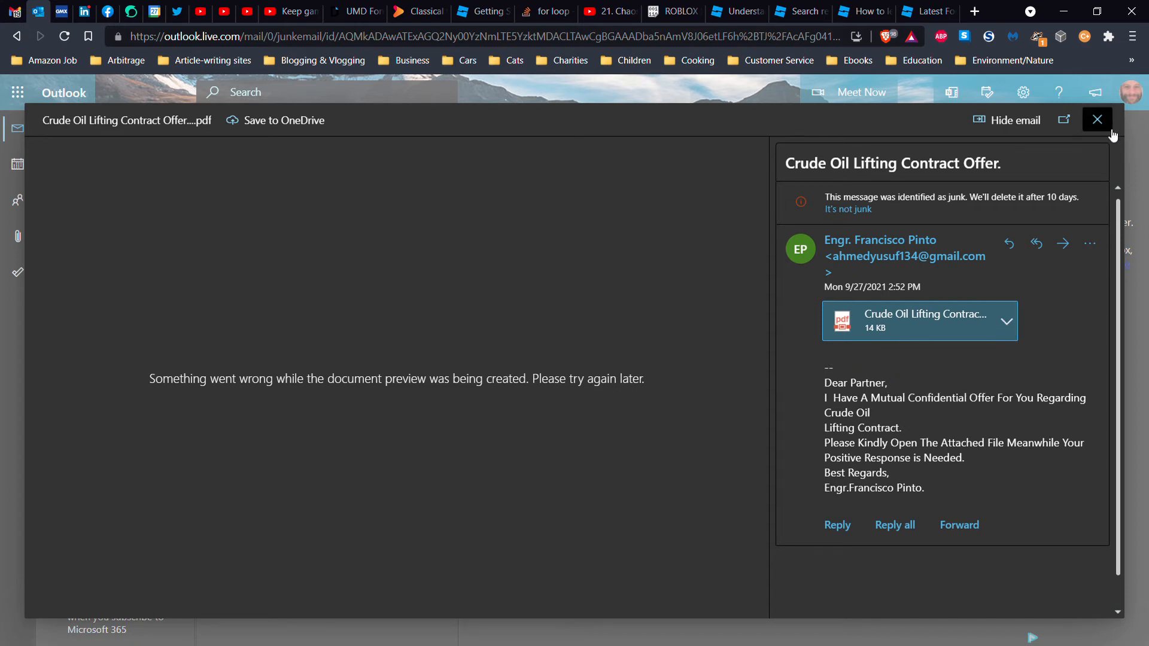
pyautogui.click(1096, 120)
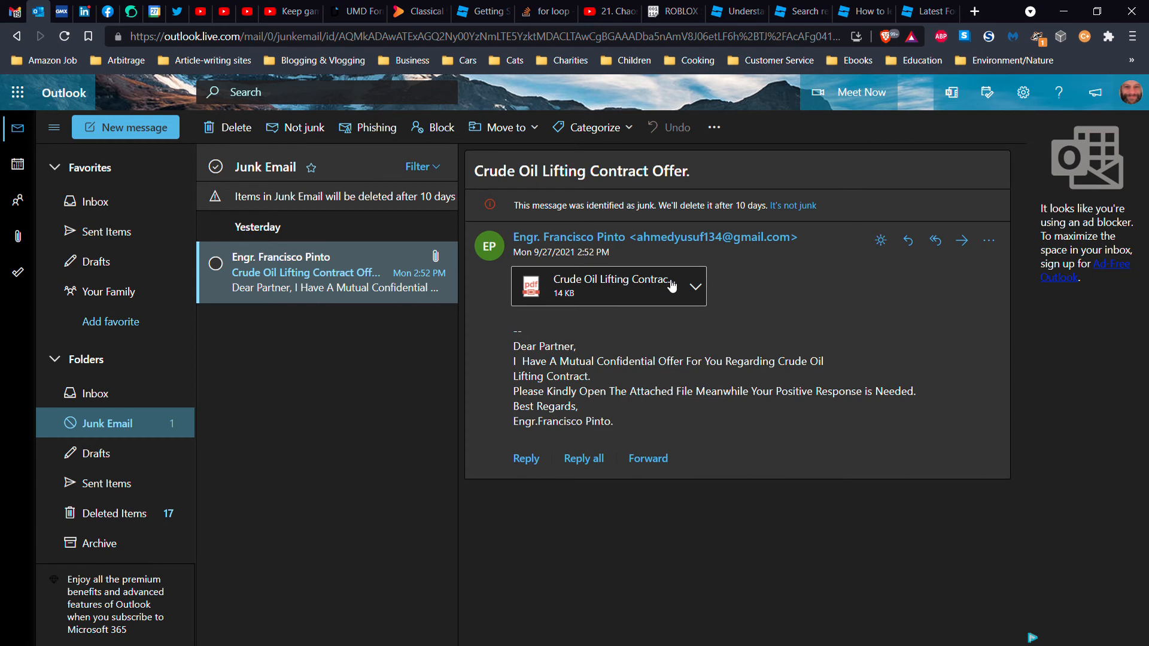
pyautogui.moveTo(636, 284)
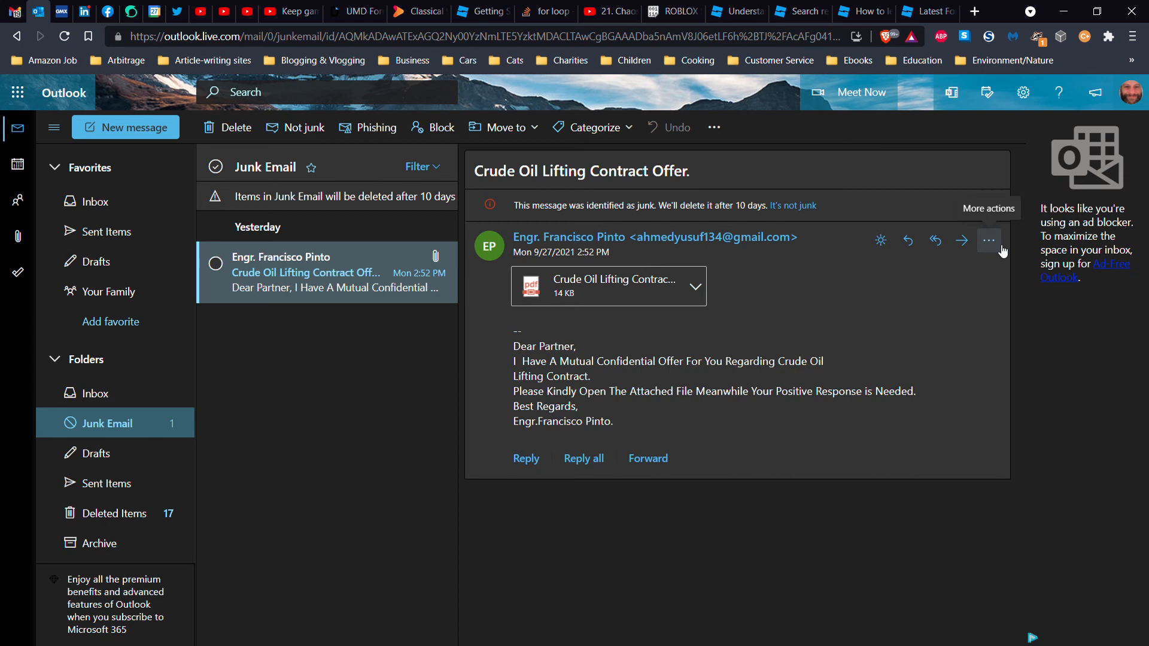
# Step: Mark the crude oil contract email as phishing through Security options and confirm the report
pyautogui.click(987, 240)
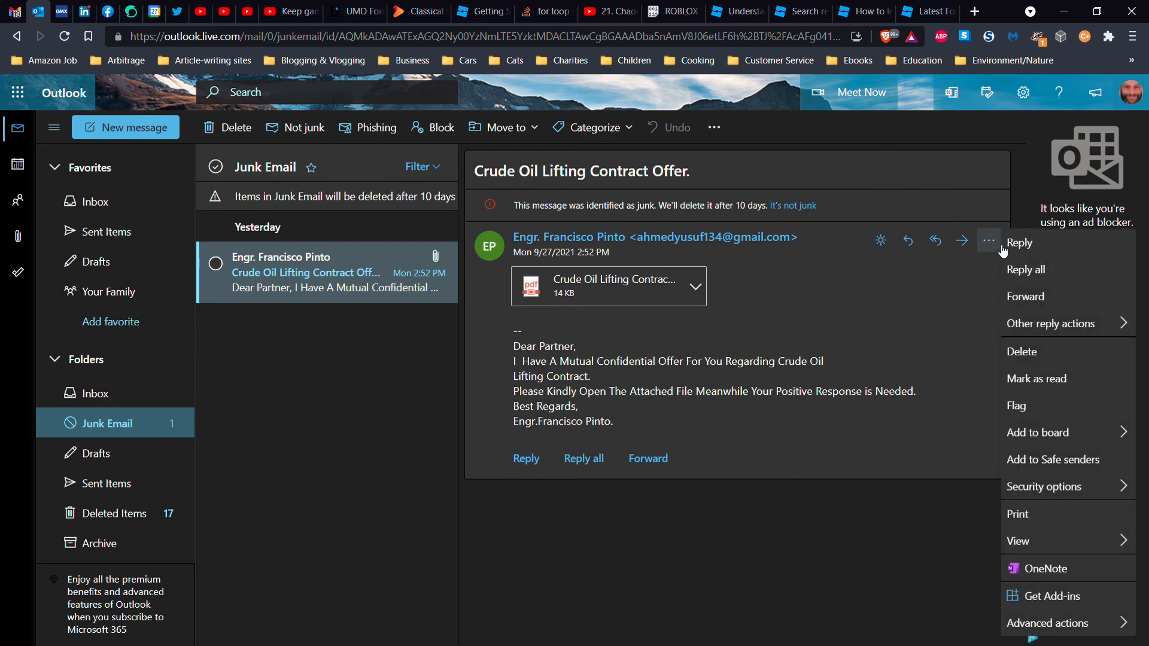
pyautogui.moveTo(988, 374)
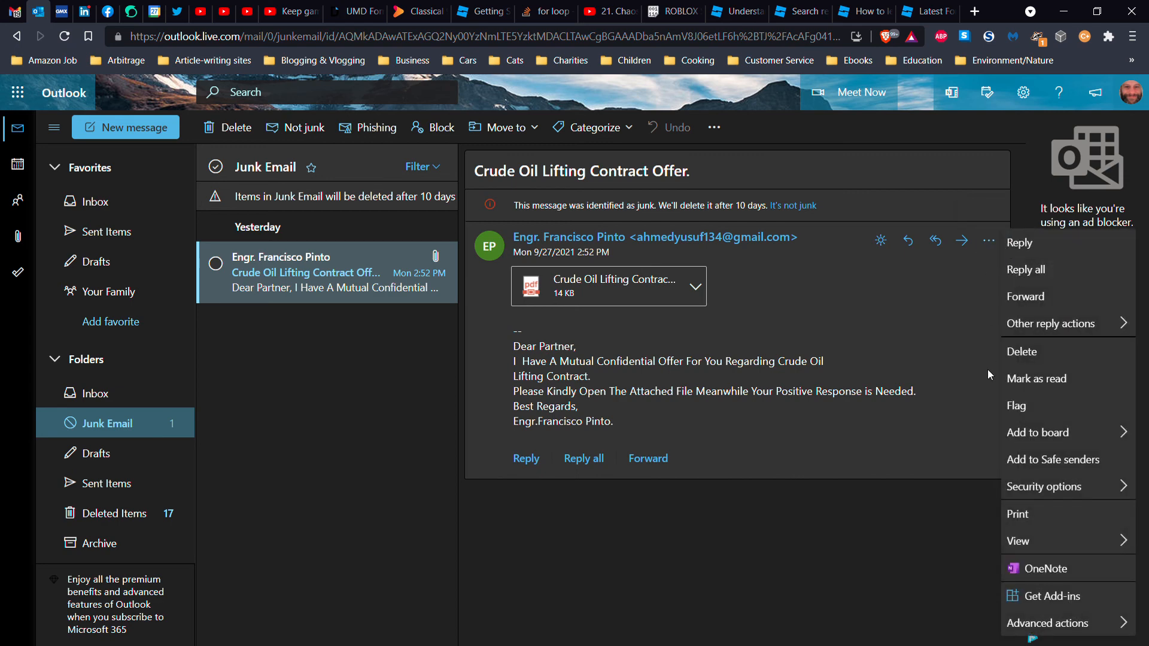
pyautogui.moveTo(998, 405)
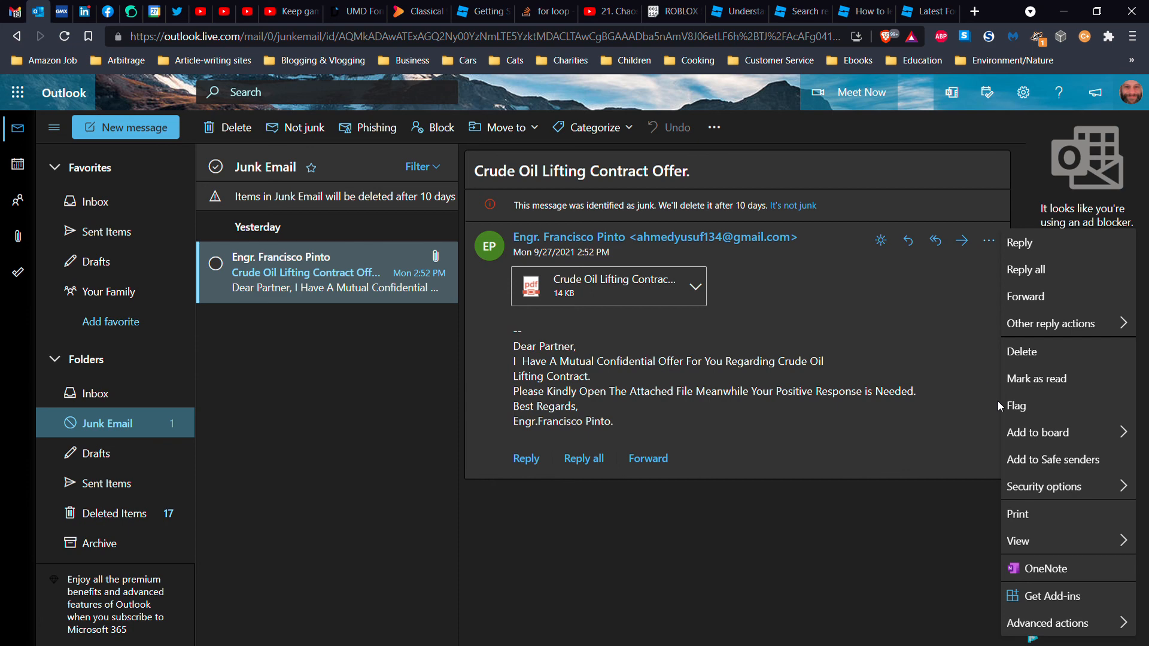
pyautogui.click(1045, 486)
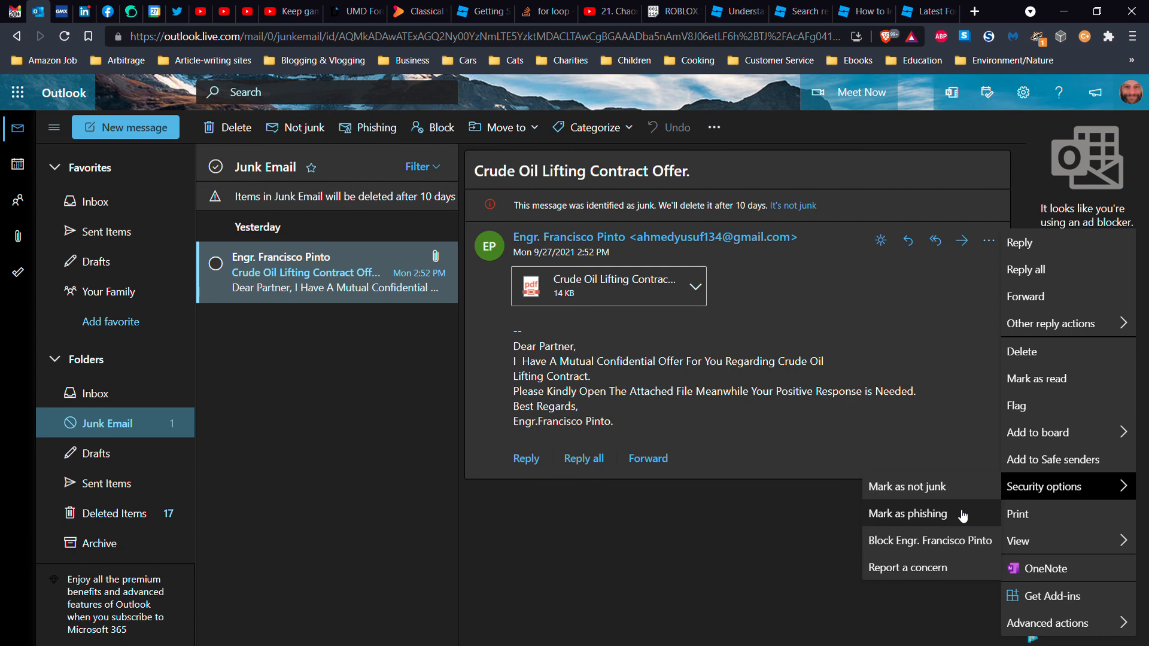
pyautogui.click(907, 513)
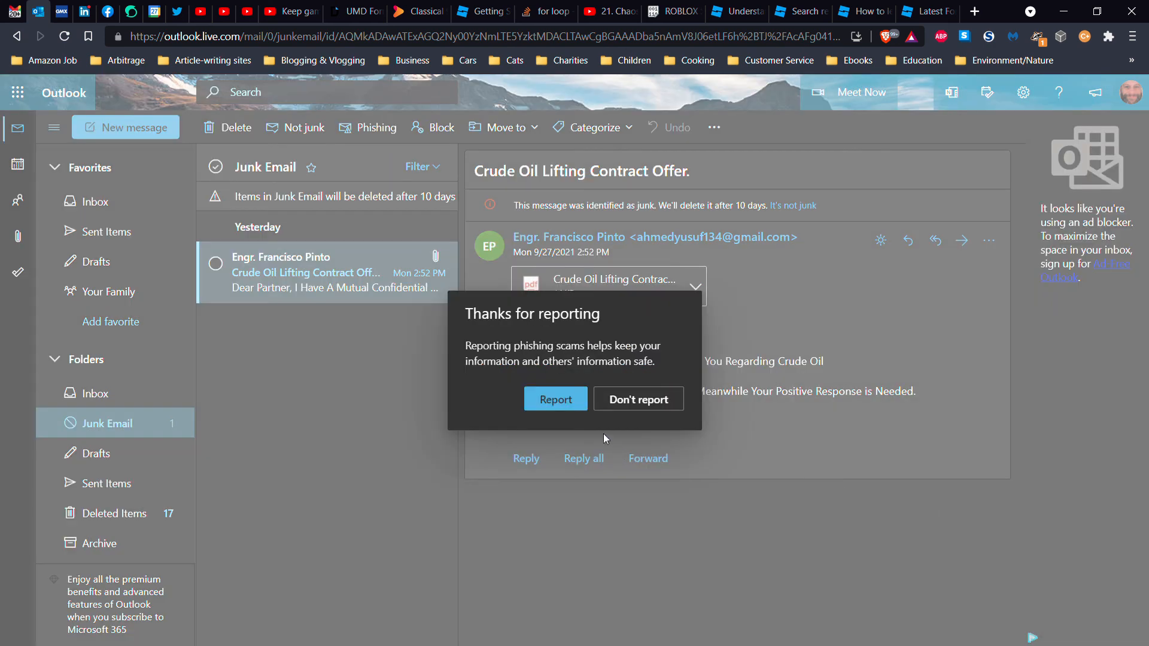
pyautogui.click(555, 399)
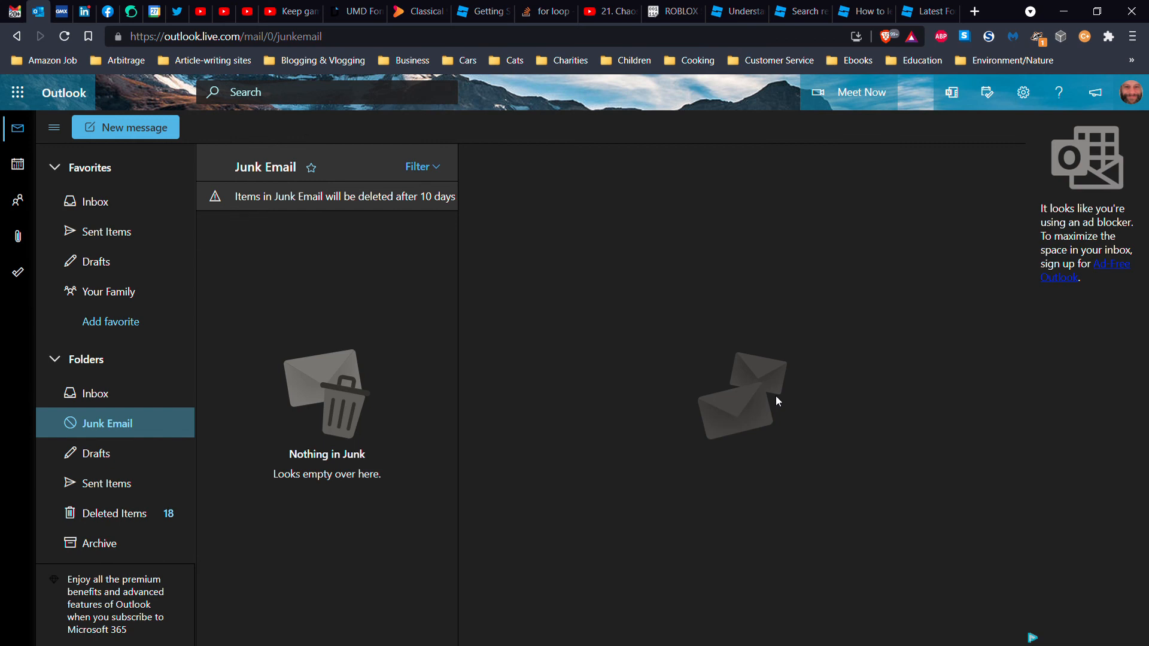
pyautogui.moveTo(414, 316)
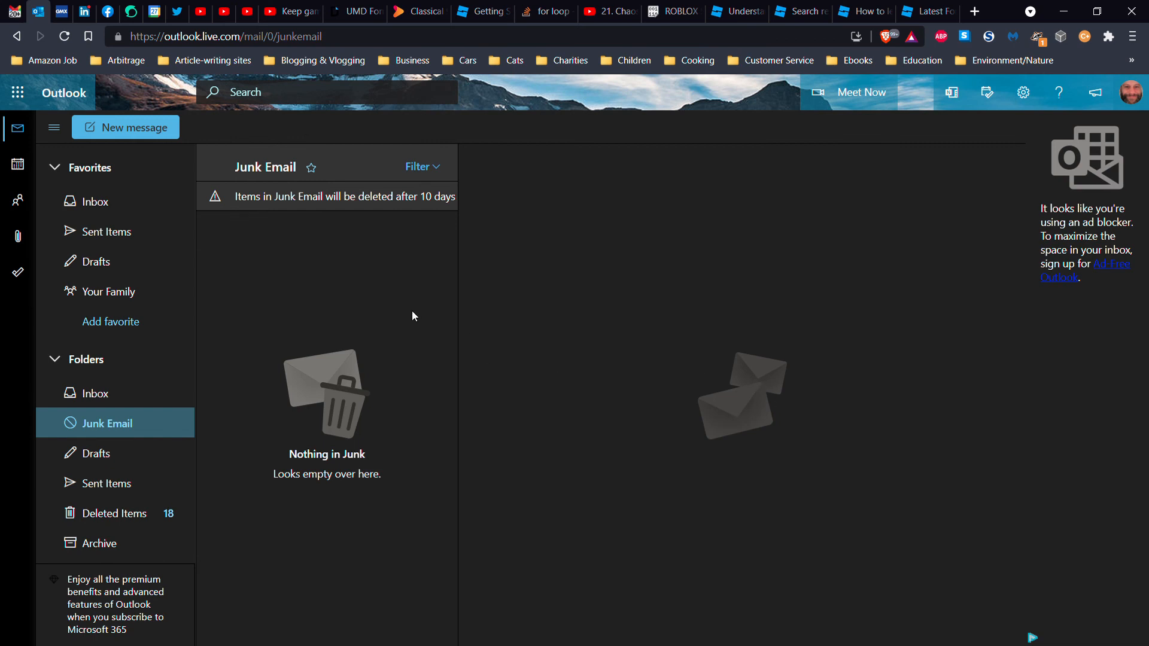